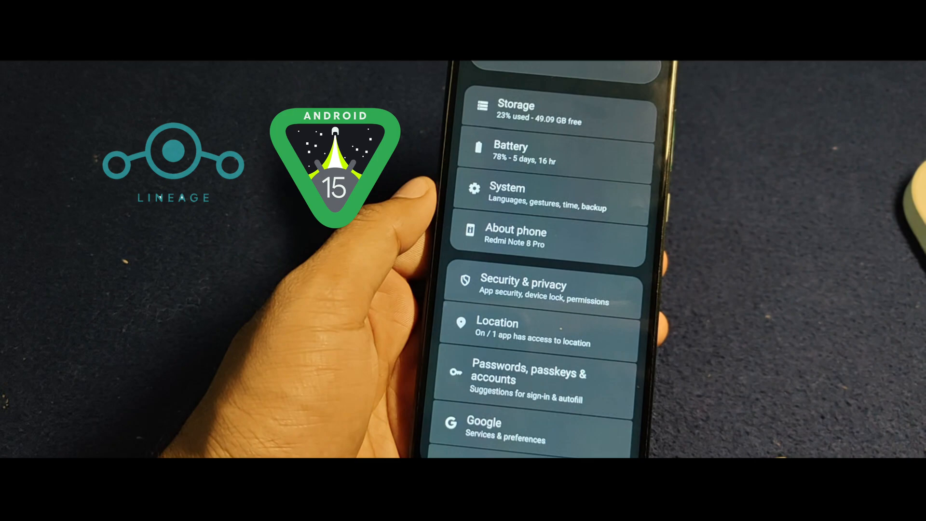
- Scroll down through the Settings list past Storage, Battery and About phone
{"action": "scroll", "scroll_direction": "down", "scroll_amount": 3}
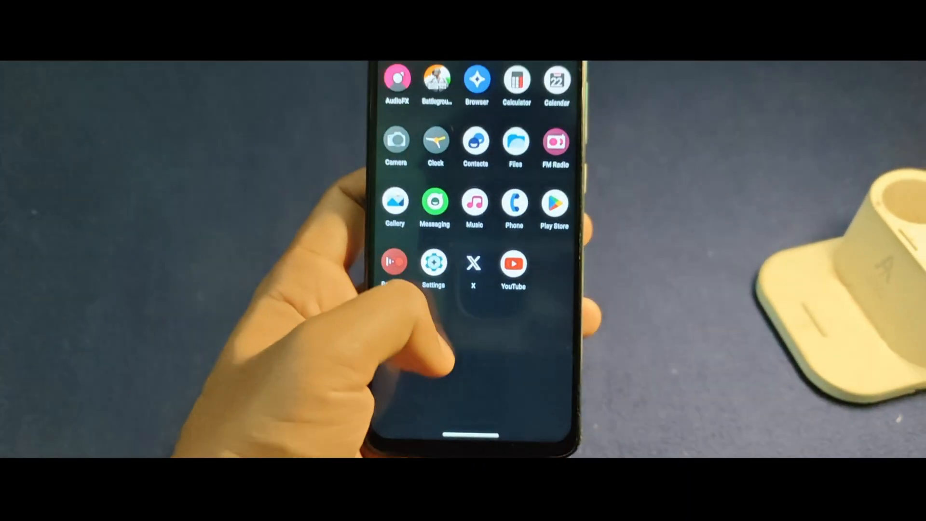
- Launch YouTube from the app drawer, then return to the home screen
{"action": "left_click", "coordinate": [512, 264]}
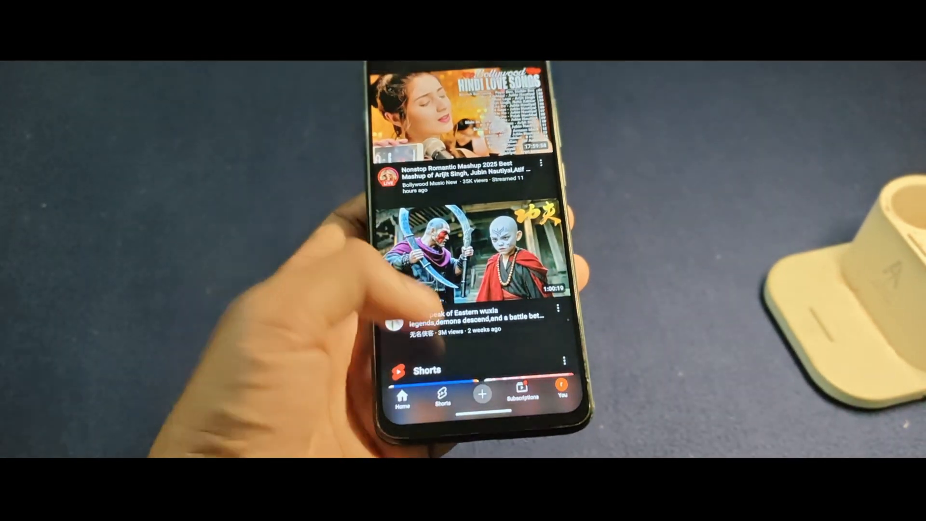
{"action": "key", "text": "home"}
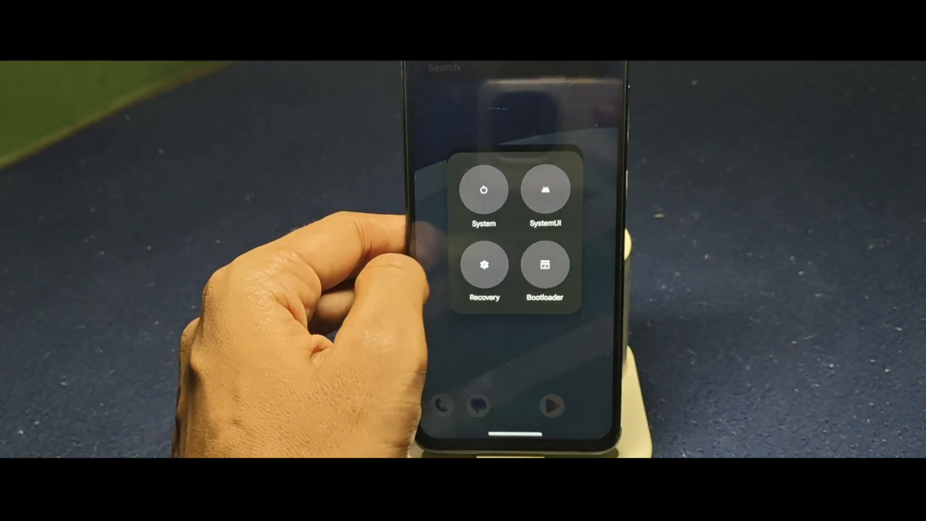
- Reboot into PitchBlack Recovery from the advanced power menu and choose a main-menu action
{"action": "left_click", "coordinate": [484, 264]}
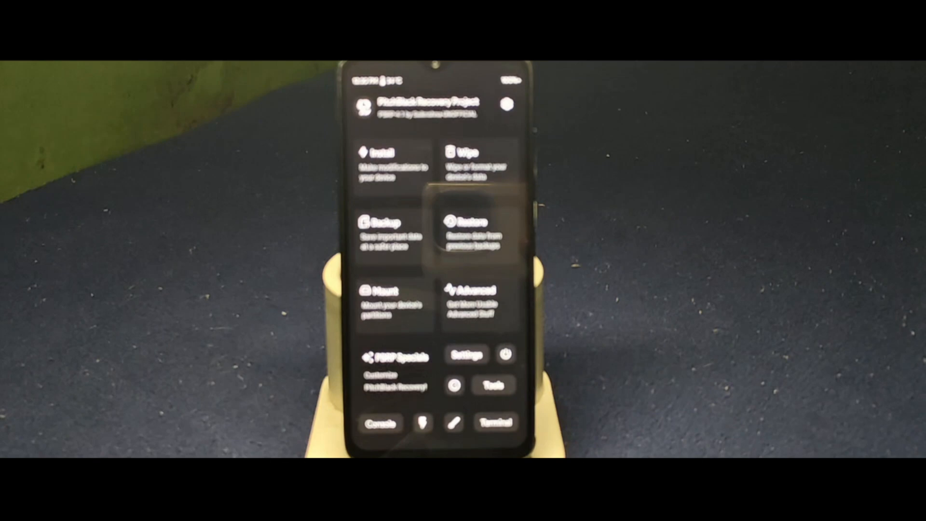
{"action": "left_click", "coordinate": [387, 165]}
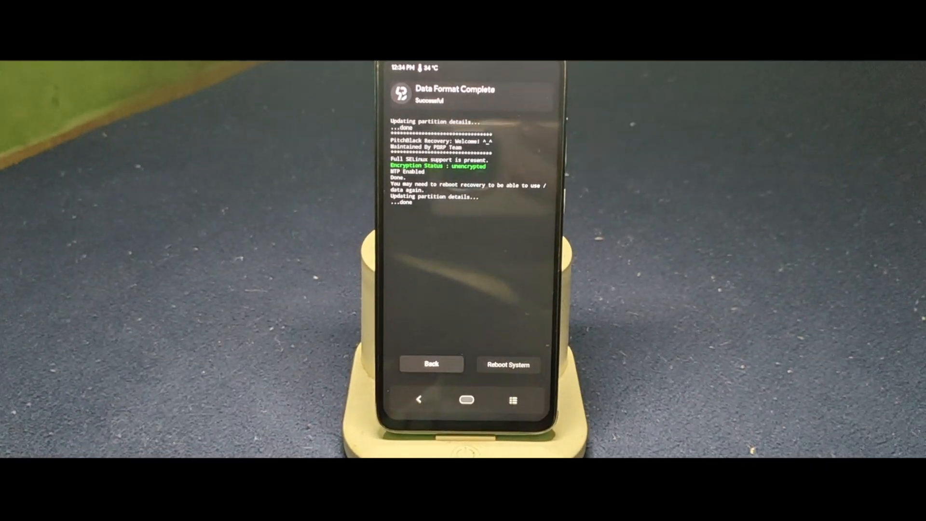
- Choose Reboot System after the data format completes
{"action": "left_click", "coordinate": [507, 365]}
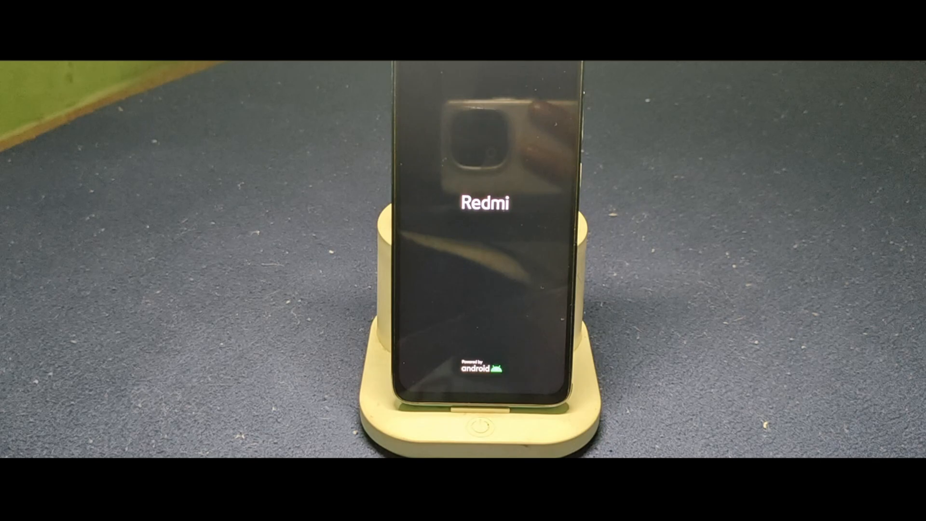